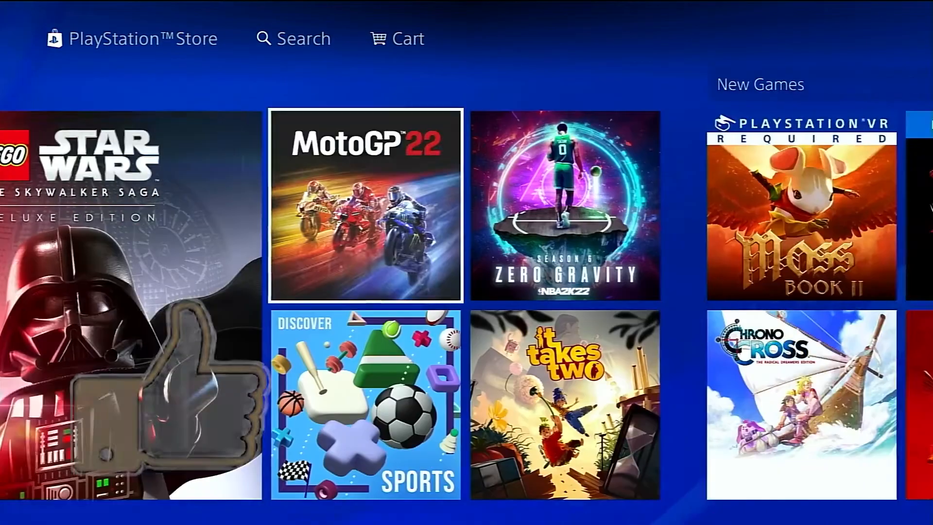
Request a password reset via Trouble Signing In and follow the emailed Change Password link to Verify Your Identity.
scroll("right", 3)
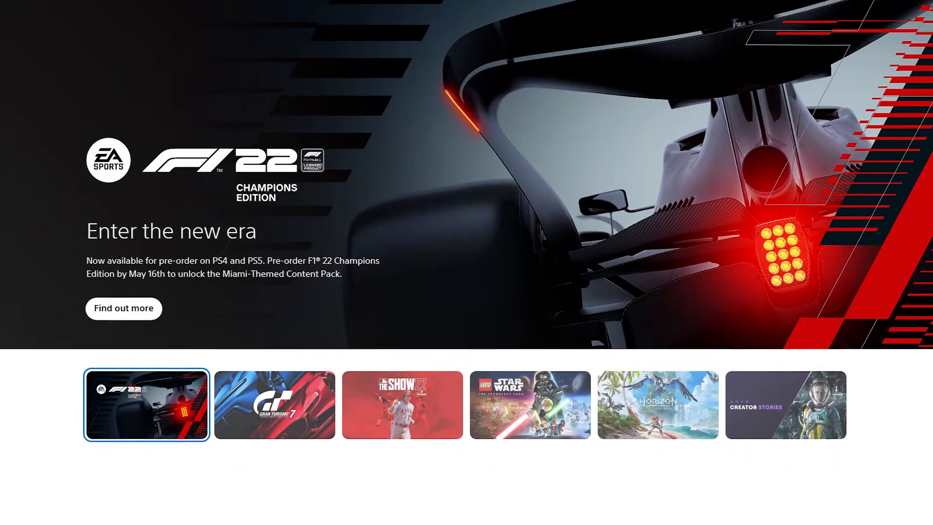
scroll("down", 3)
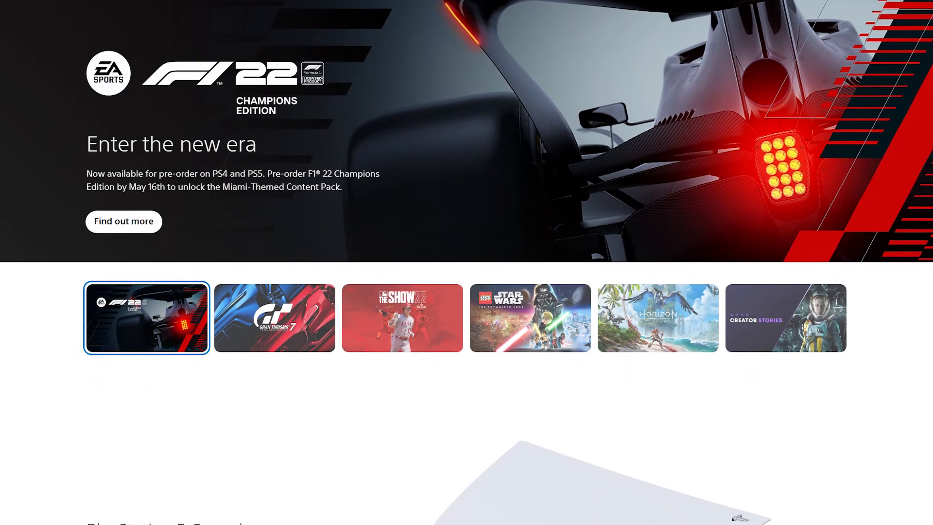
scroll("down", 3)
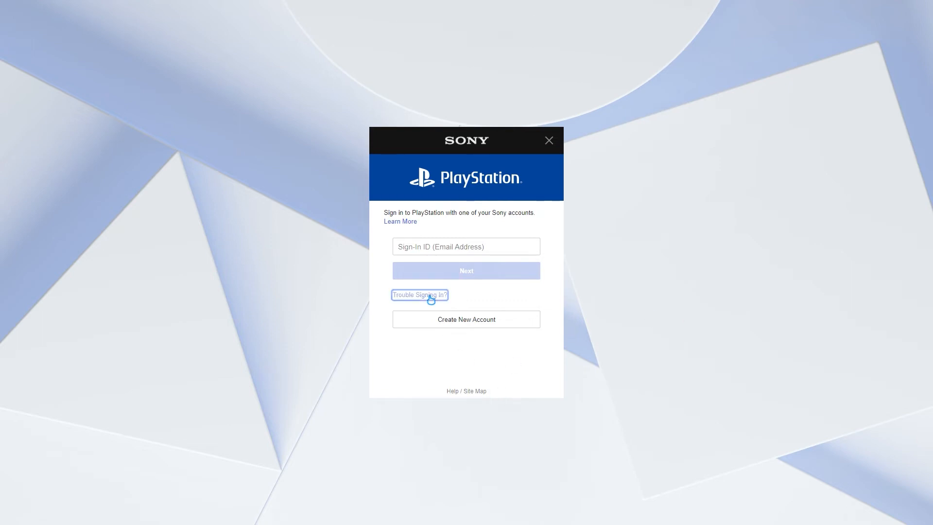
left_click(420, 295)
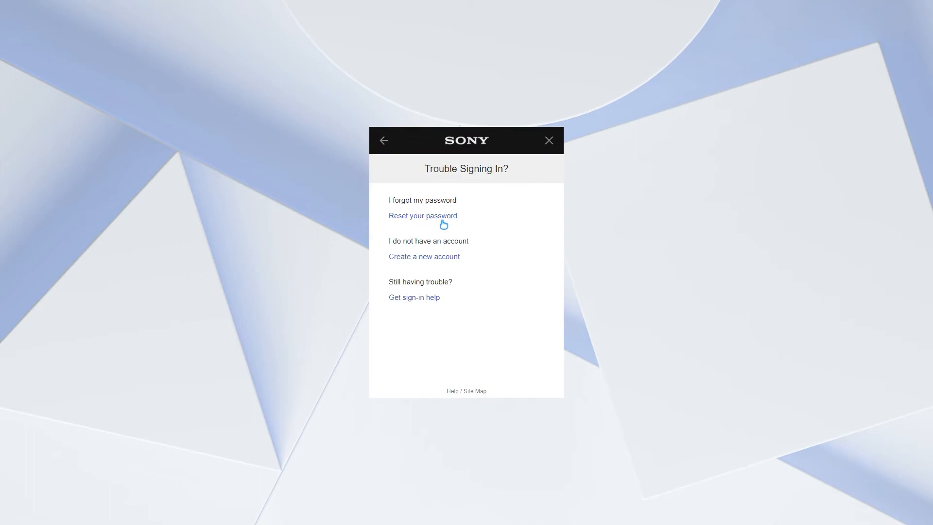
left_click(423, 216)
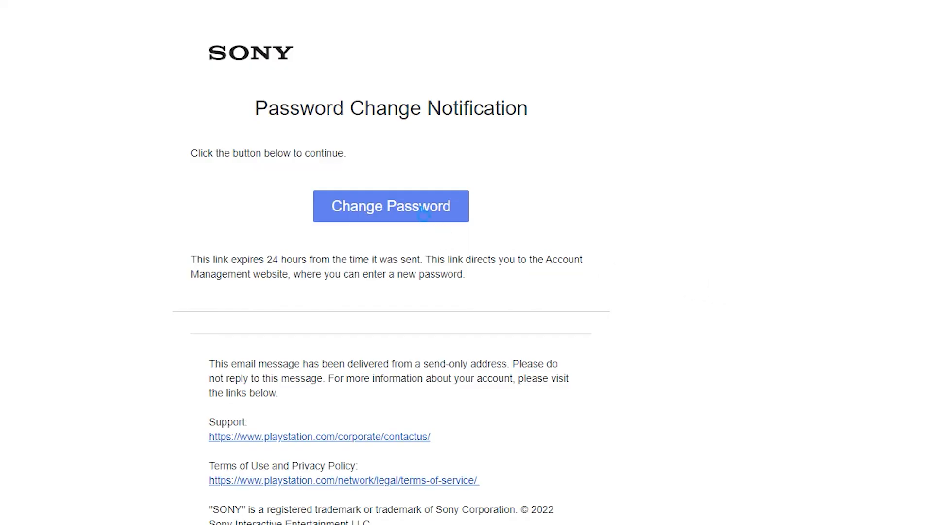
left_click(391, 206)
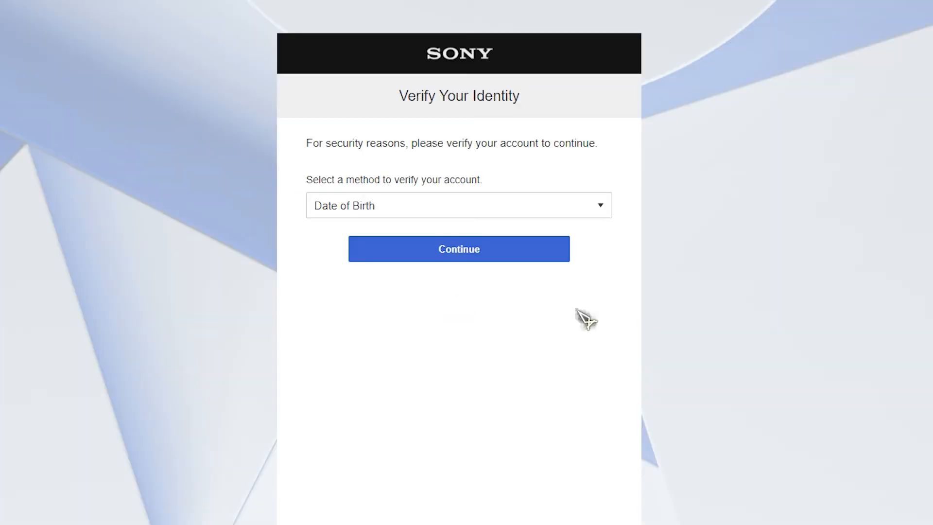
mouse_move(602, 218)
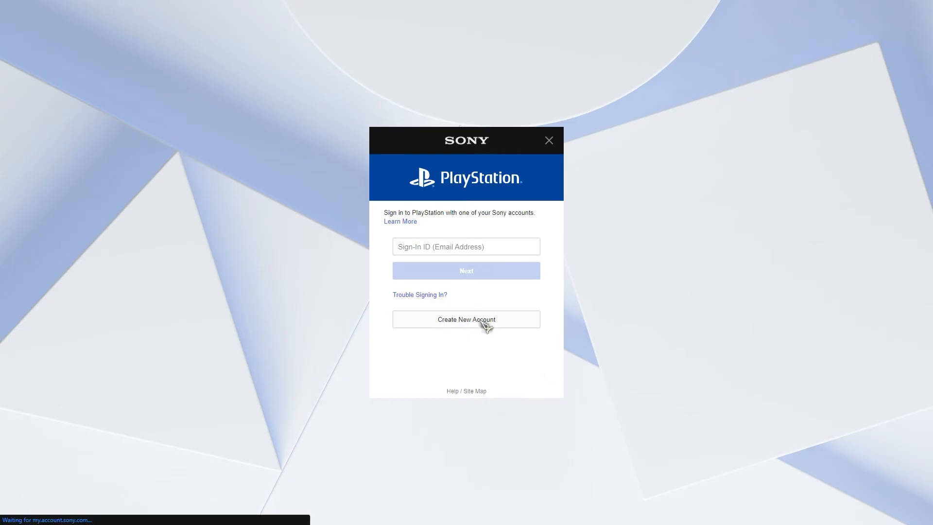
Begin a new account and set the birth date to 1/1/2022.
left_click(467, 319)
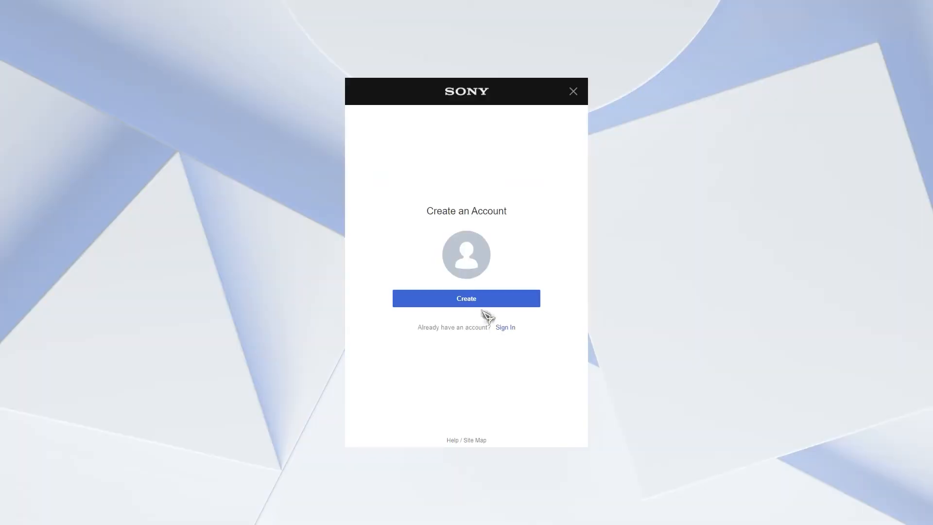
left_click(466, 298)
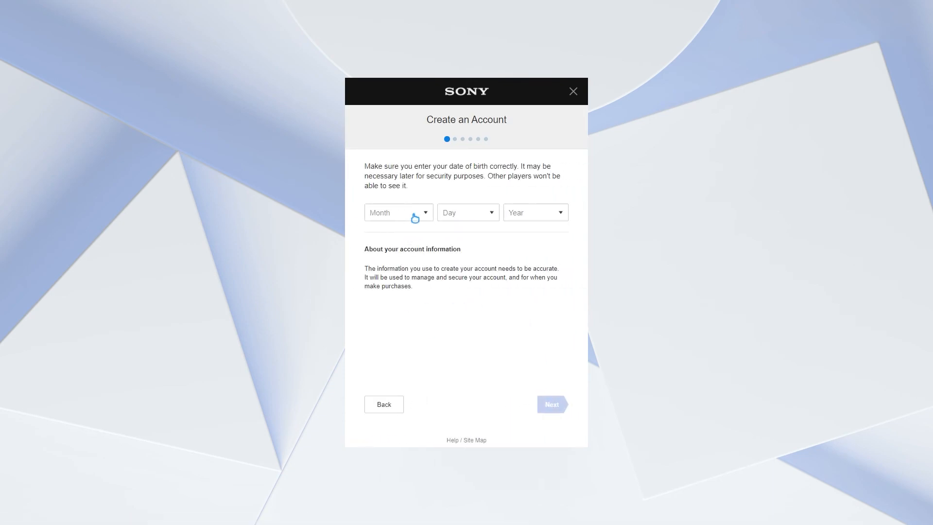
left_click(536, 212)
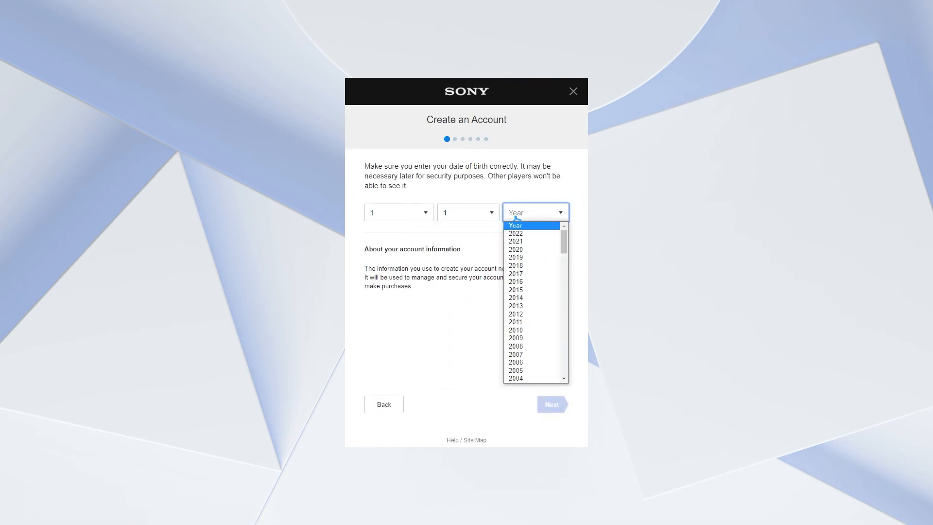
left_click(516, 233)
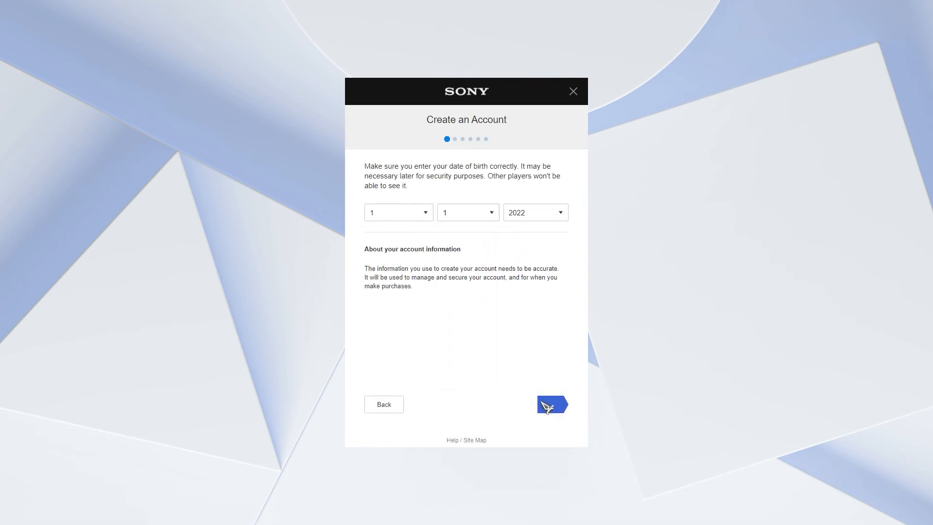
Continue with United States as home location to the parent-or-guardian notice.
left_click(551, 404)
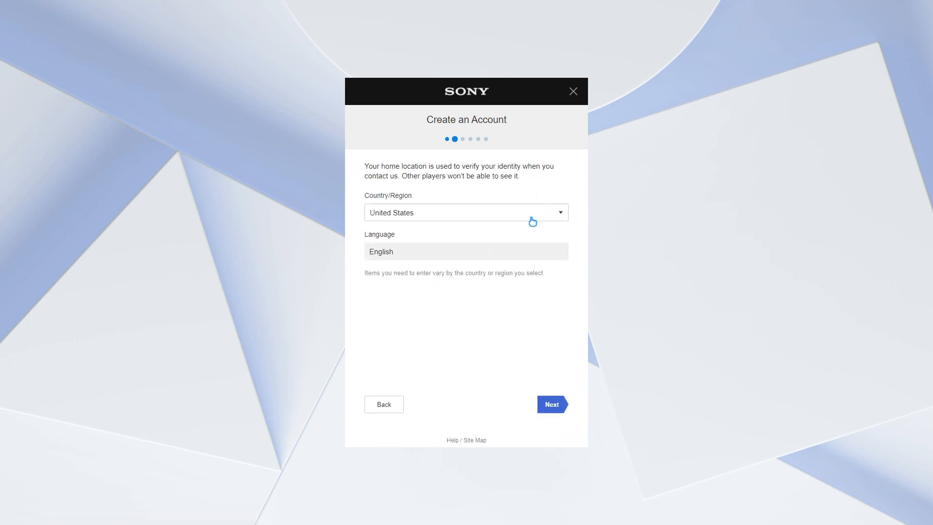
left_click(551, 405)
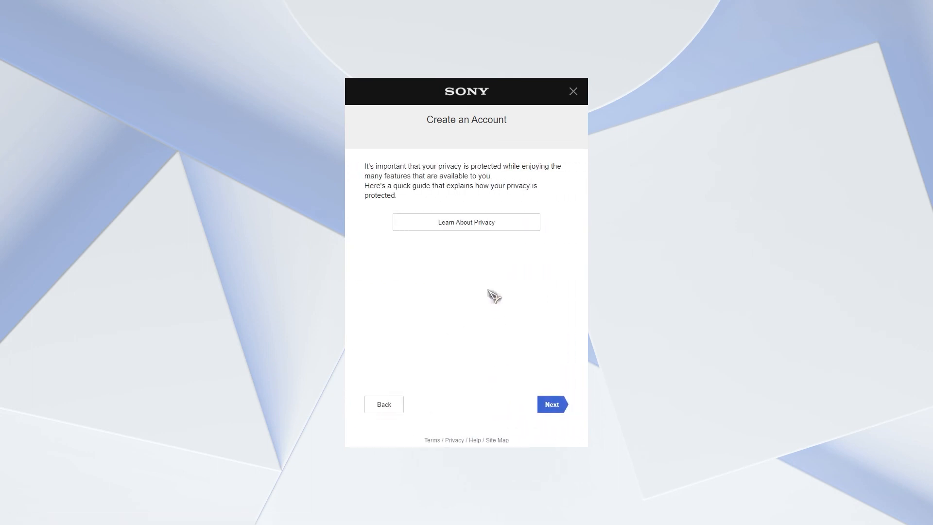
left_click(552, 405)
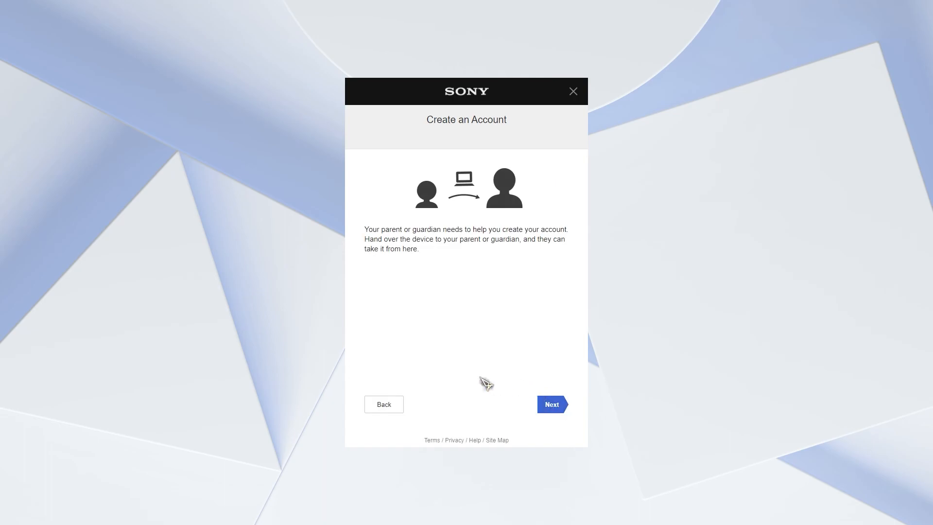